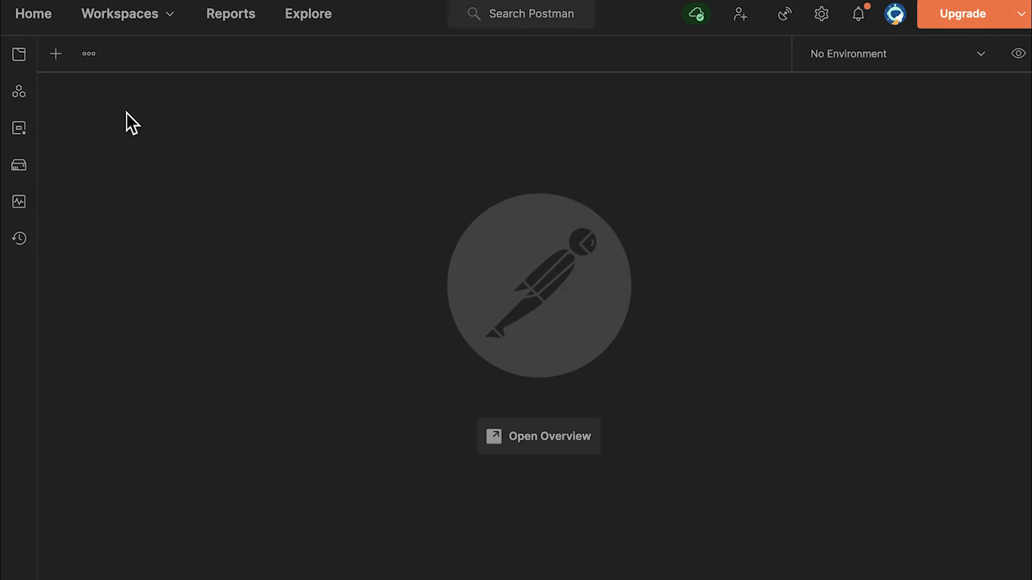
Step: Open a new untitled request and set its method to POST
{"action": "left_click", "coordinate": [55, 53]}
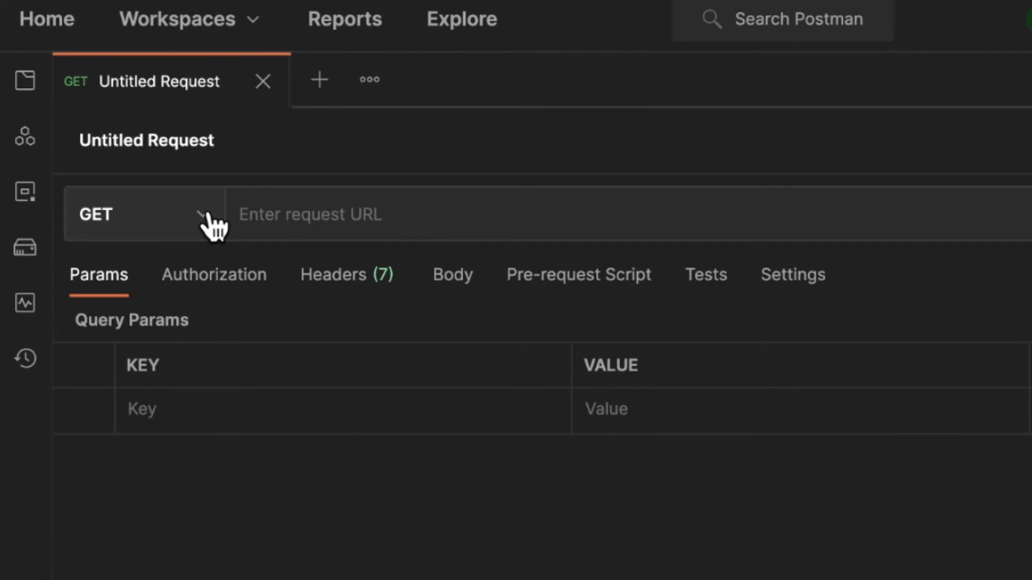
{"action": "left_click", "coordinate": [131, 213]}
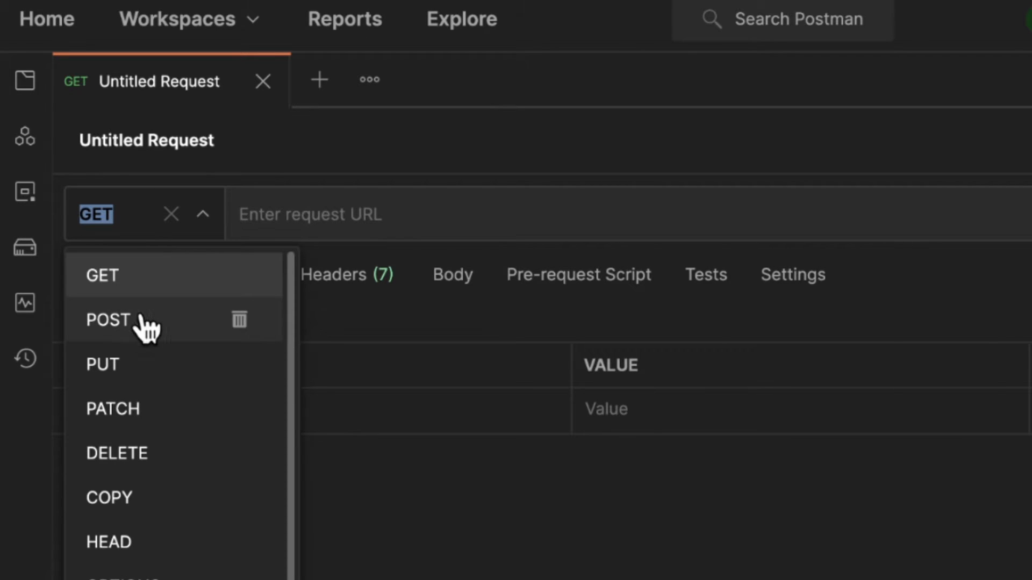
{"action": "left_click", "coordinate": [108, 320]}
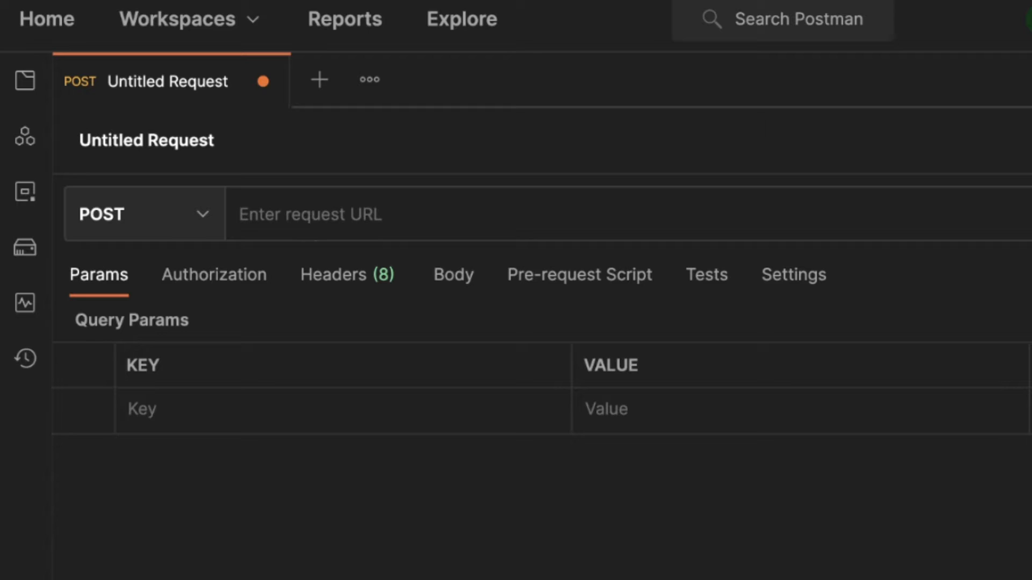
Step: Enter httpbin.org/post as the request URL
{"action": "type", "text": "httpbin.org/post"}
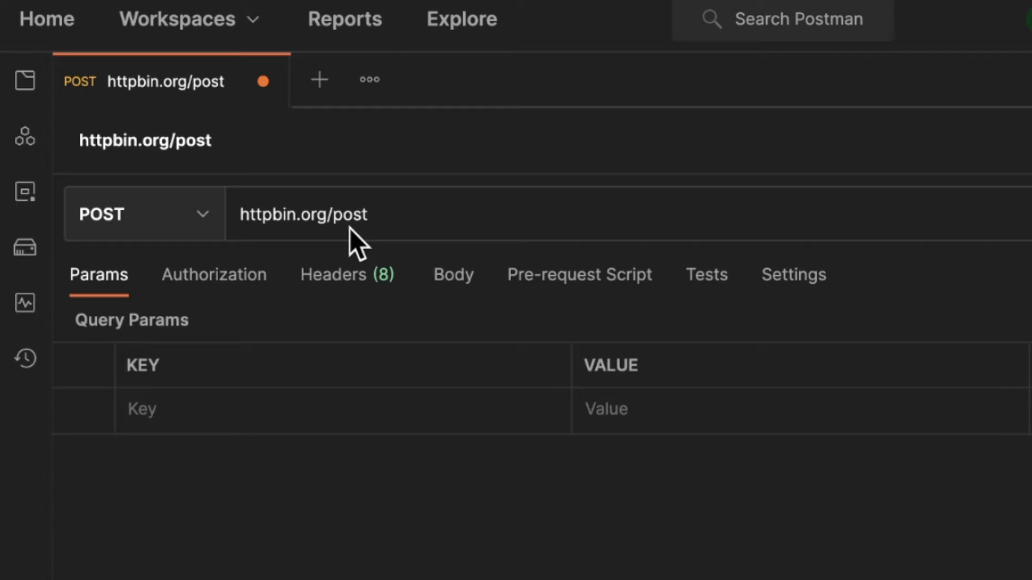
{"action": "left_click", "coordinate": [303, 214]}
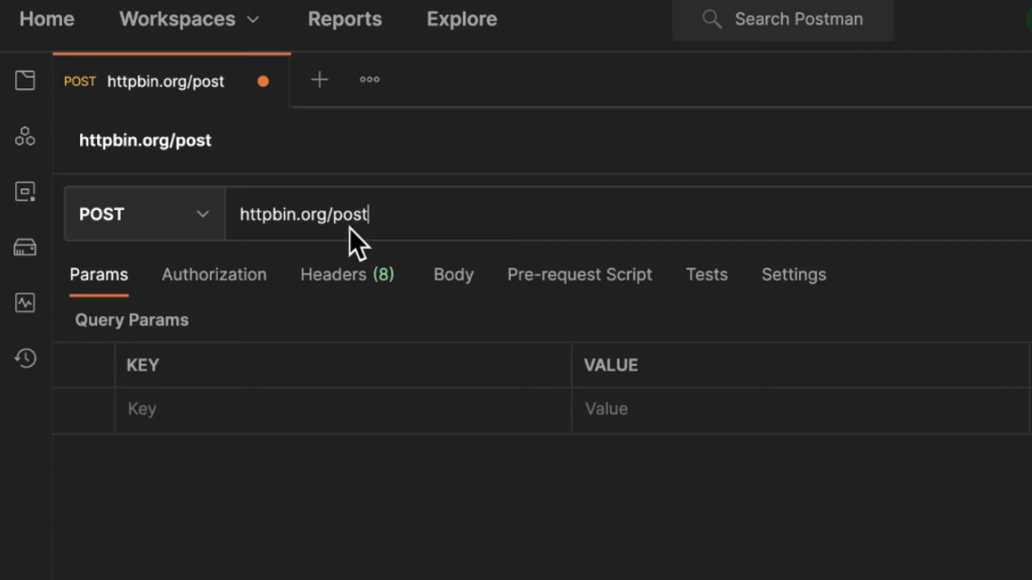
{"action": "mouse_move", "coordinate": [514, 392]}
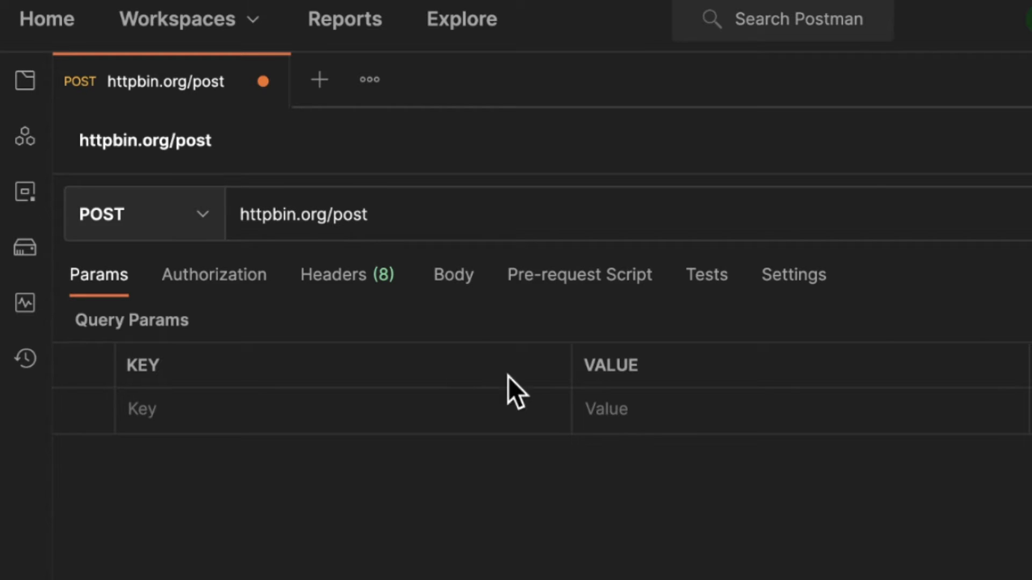
{"action": "mouse_move", "coordinate": [452, 275]}
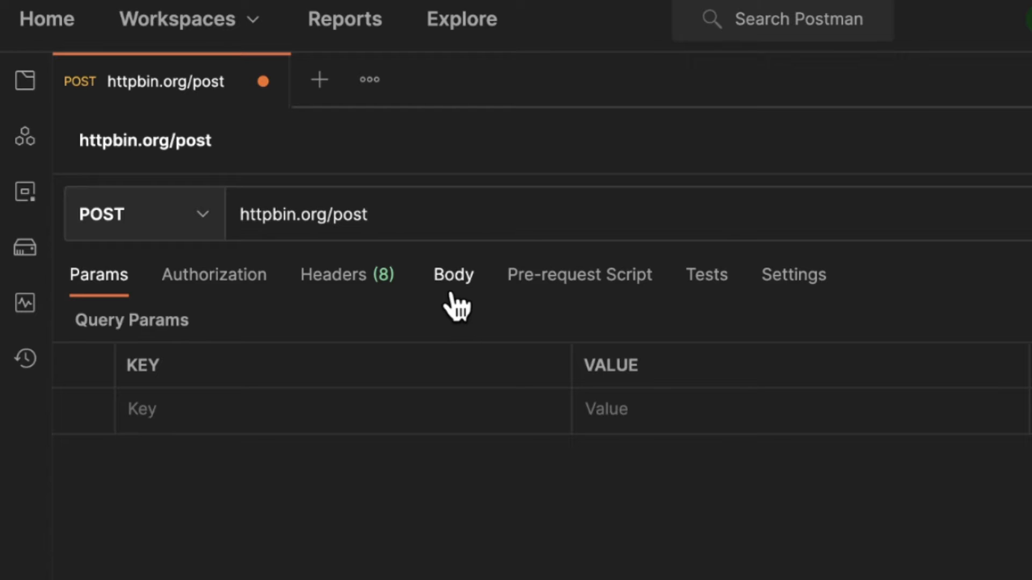
Step: Open the Body tab and select form-data as the body type
{"action": "left_click", "coordinate": [452, 275]}
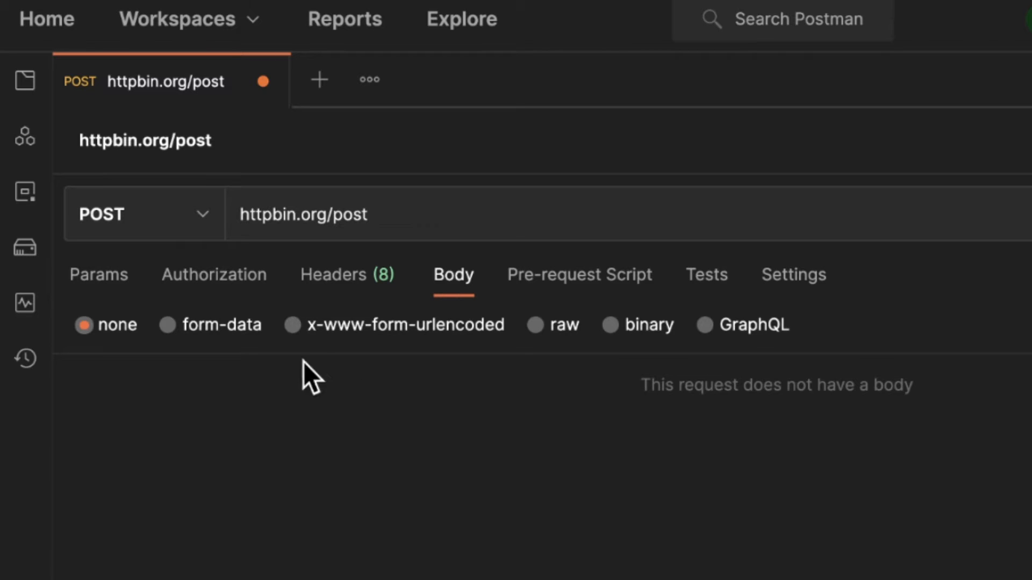
{"action": "left_click", "coordinate": [168, 325]}
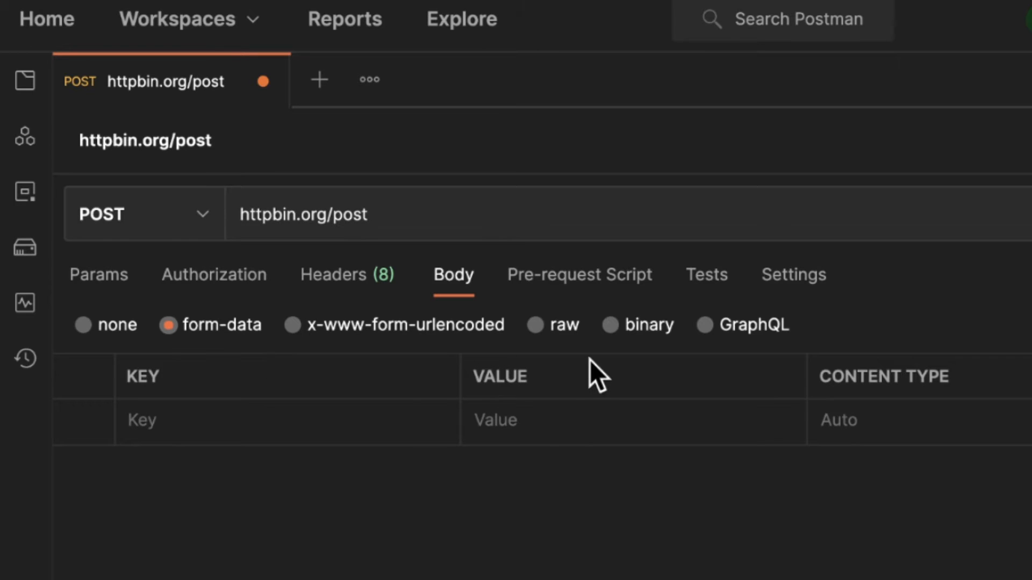
{"action": "mouse_move", "coordinate": [568, 332]}
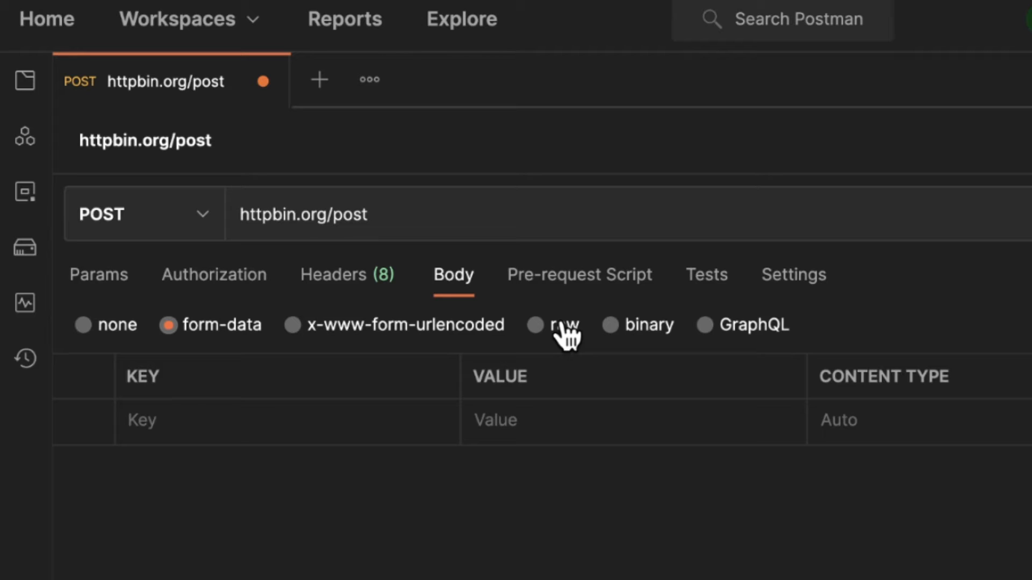
{"action": "mouse_move", "coordinate": [571, 339]}
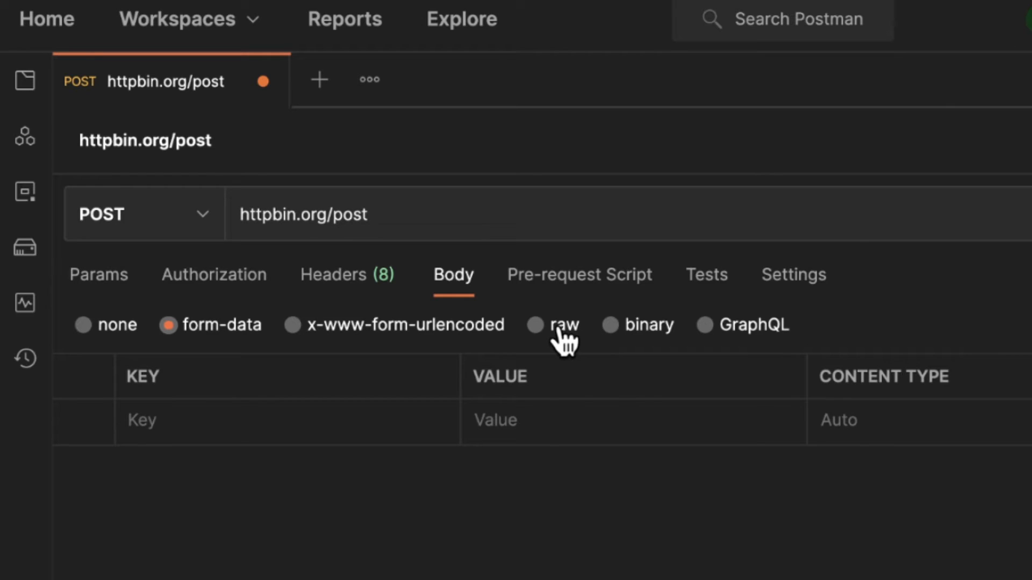
Step: Switch the body to raw and set its format to JSON
{"action": "left_click", "coordinate": [536, 325]}
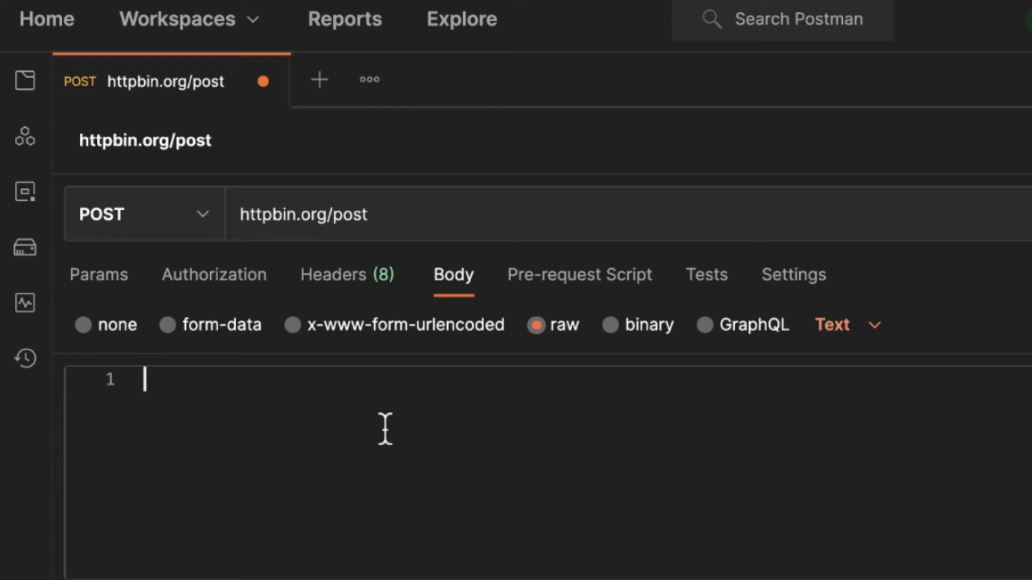
{"action": "mouse_move", "coordinate": [872, 343]}
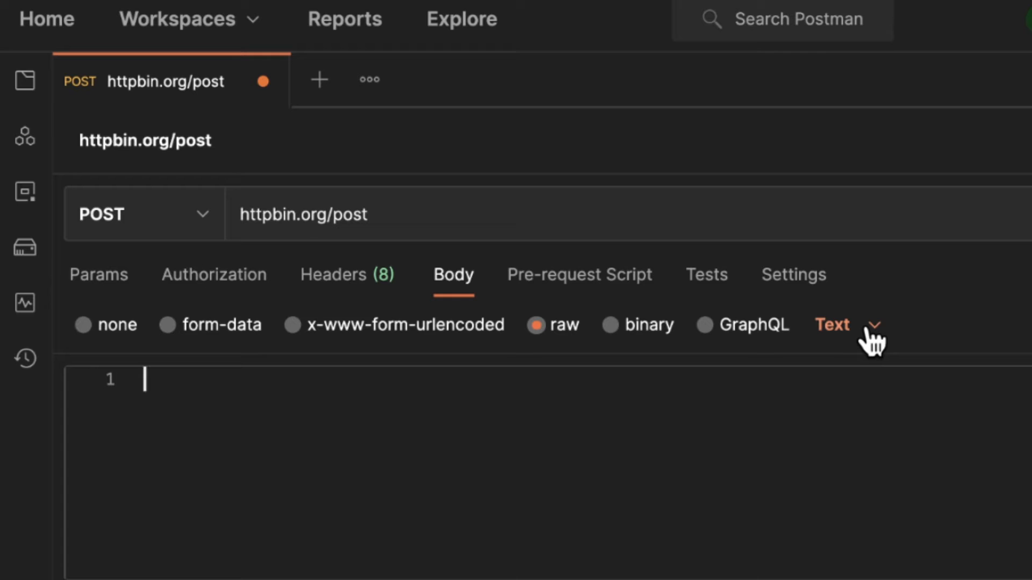
{"action": "left_click", "coordinate": [844, 325]}
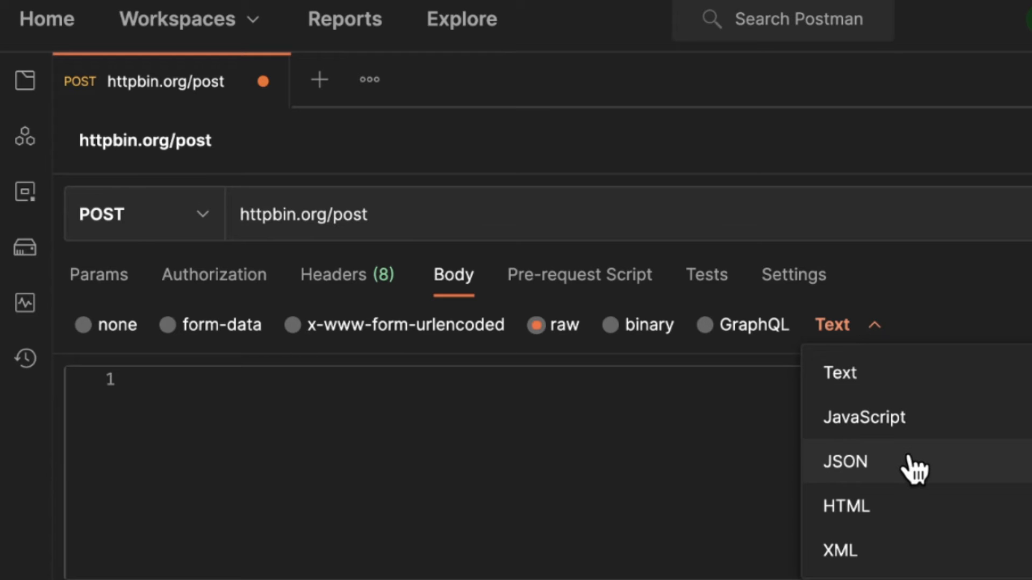
{"action": "left_click", "coordinate": [845, 461]}
{"action": "type", "text": "{"}
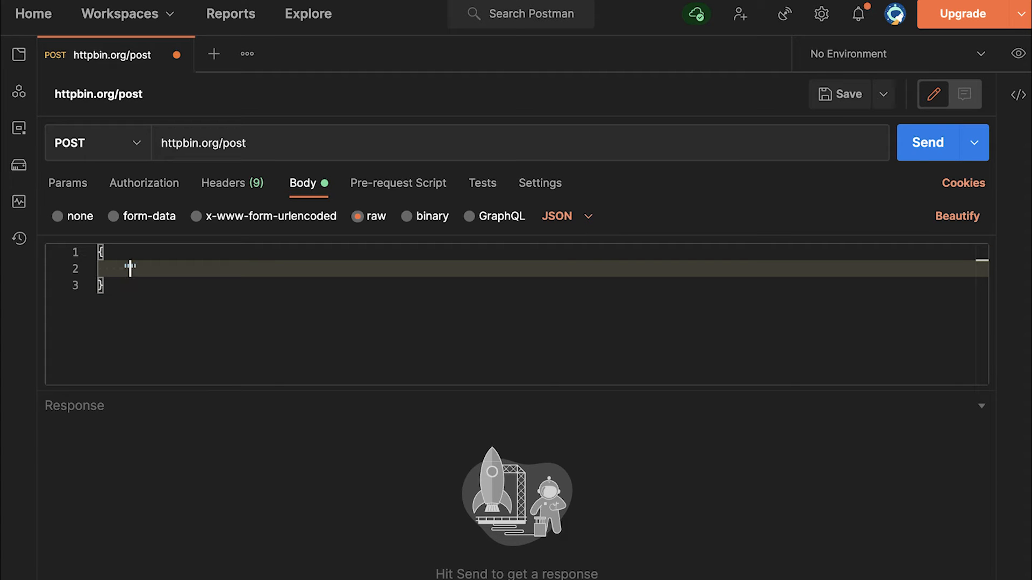
Step: Type the JSON fields "name": "John" and "age": 30 into the body editor
{"action": "type", "text": "\"name\""}
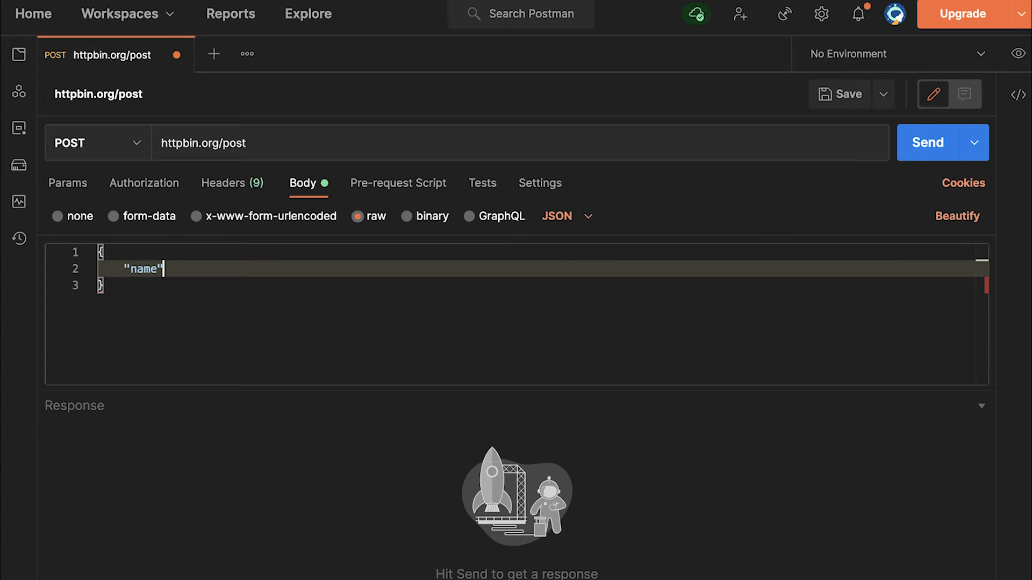
{"action": "type", "text": ": \"J"}
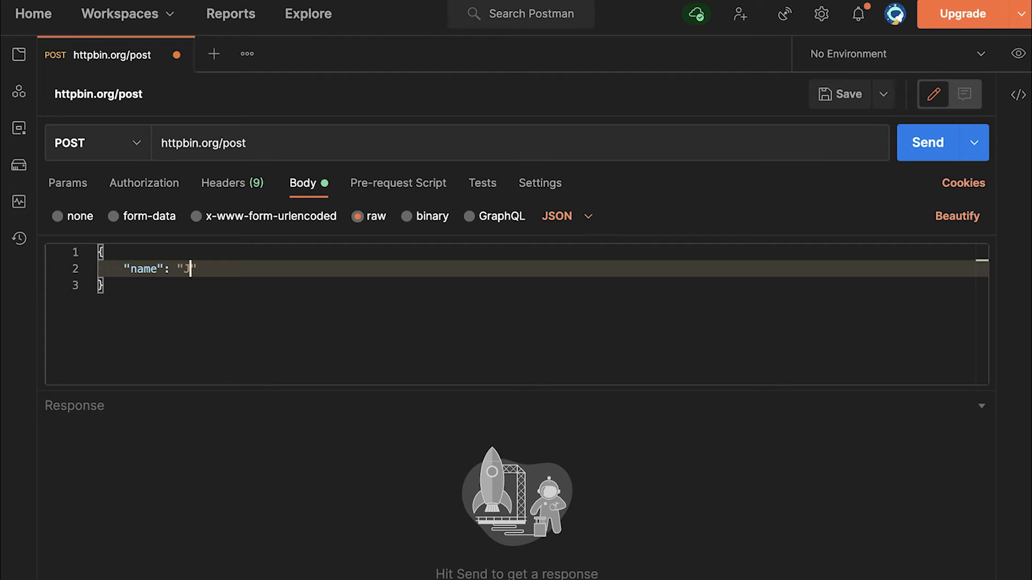
{"action": "type", "text": "ohn"}
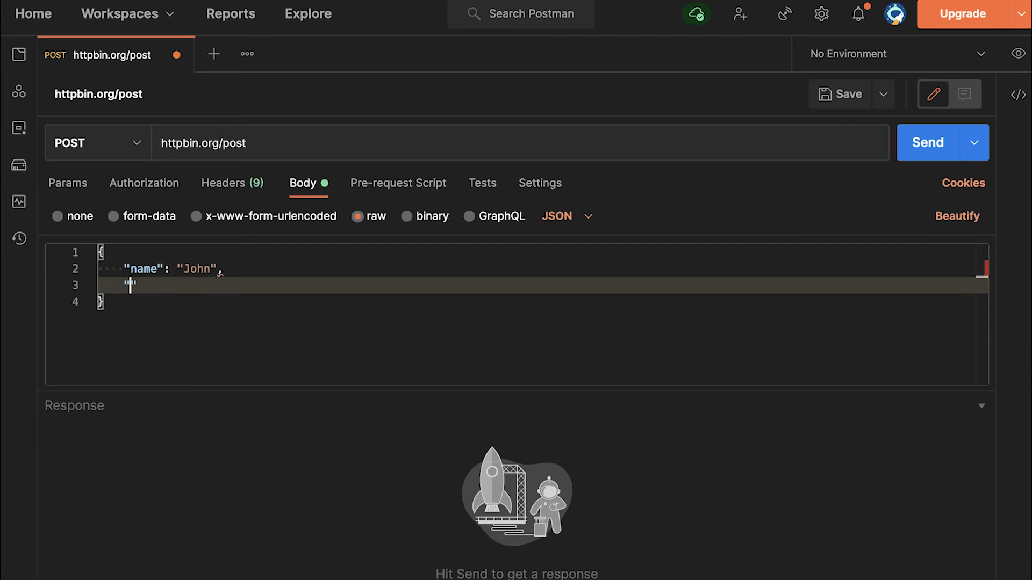
{"action": "type", "text": "\"age\""}
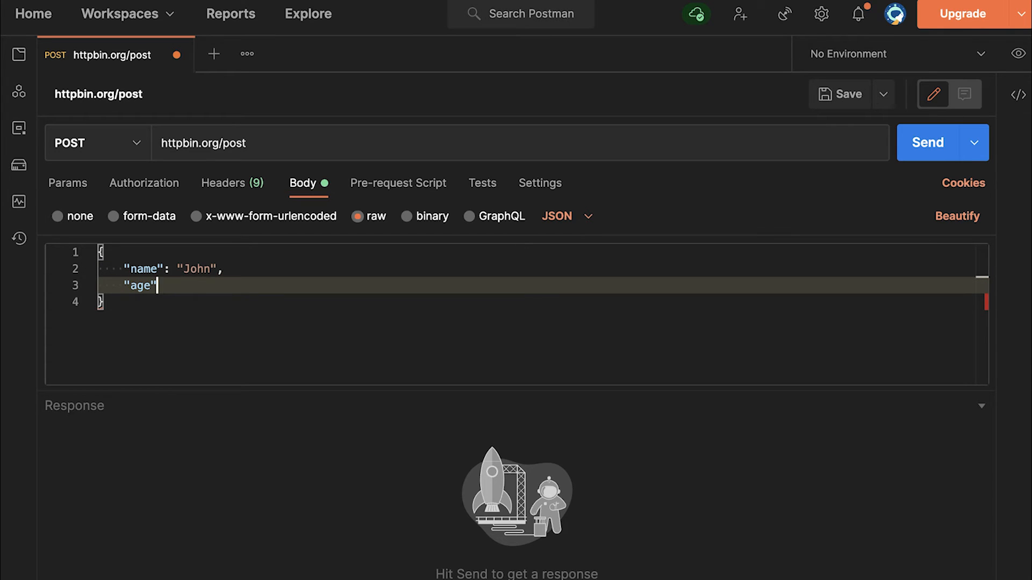
{"action": "type", "text": ": 30"}
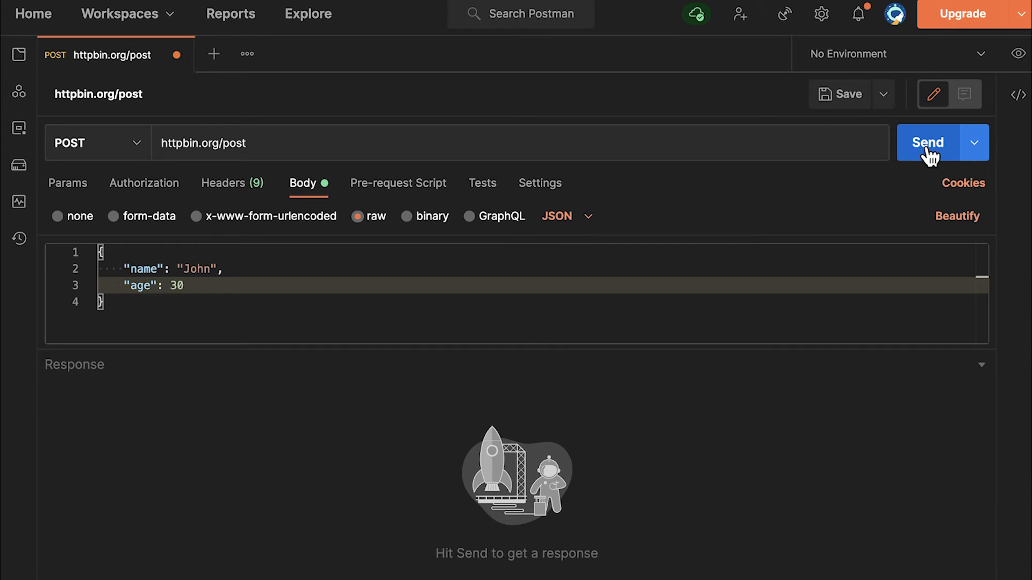
Step: Send the POST request and inspect the echoed json key in the 200 OK response
{"action": "left_click", "coordinate": [928, 143]}
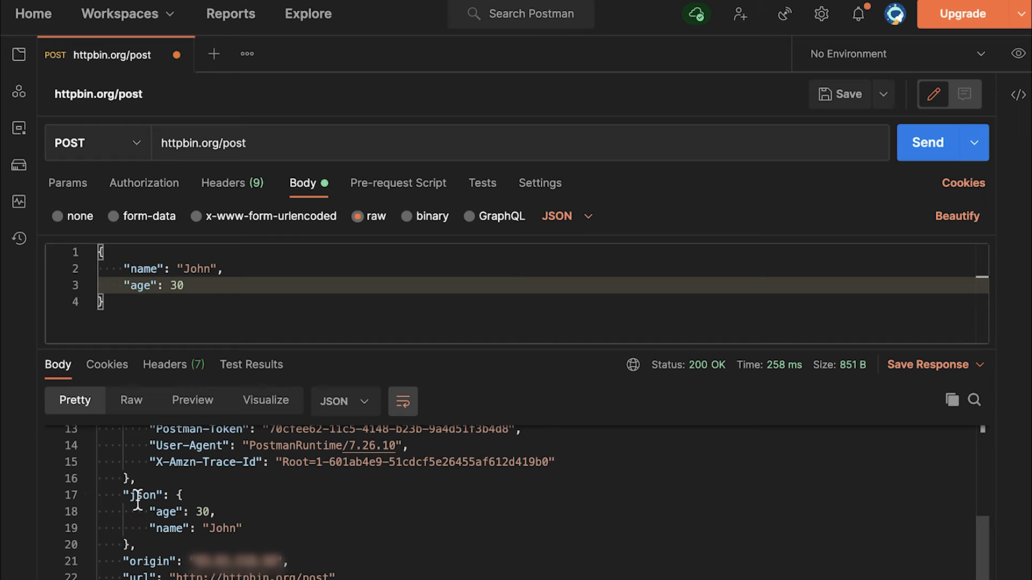
{"action": "double_click", "coordinate": [144, 495]}
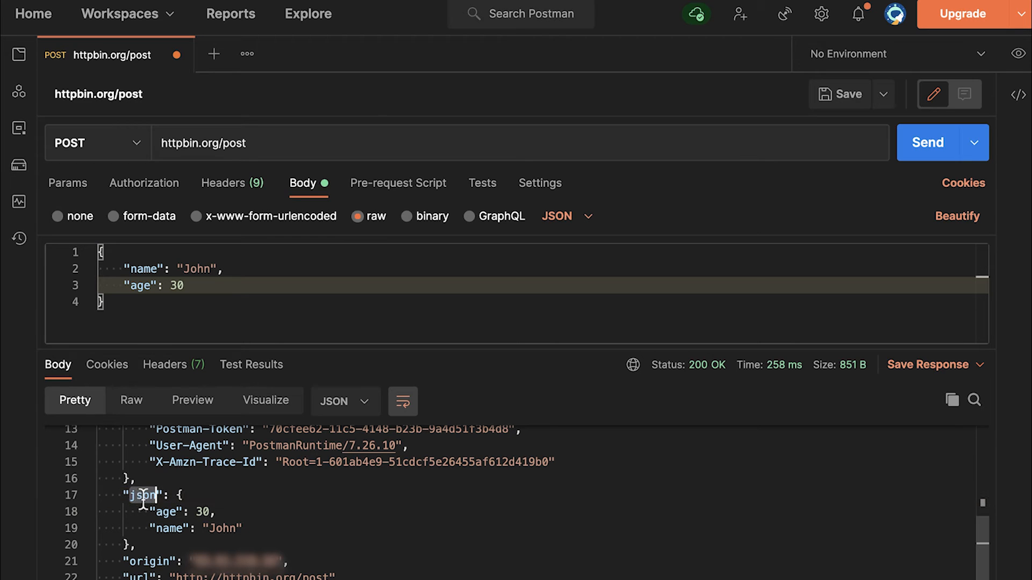
{"action": "left_click", "coordinate": [143, 495]}
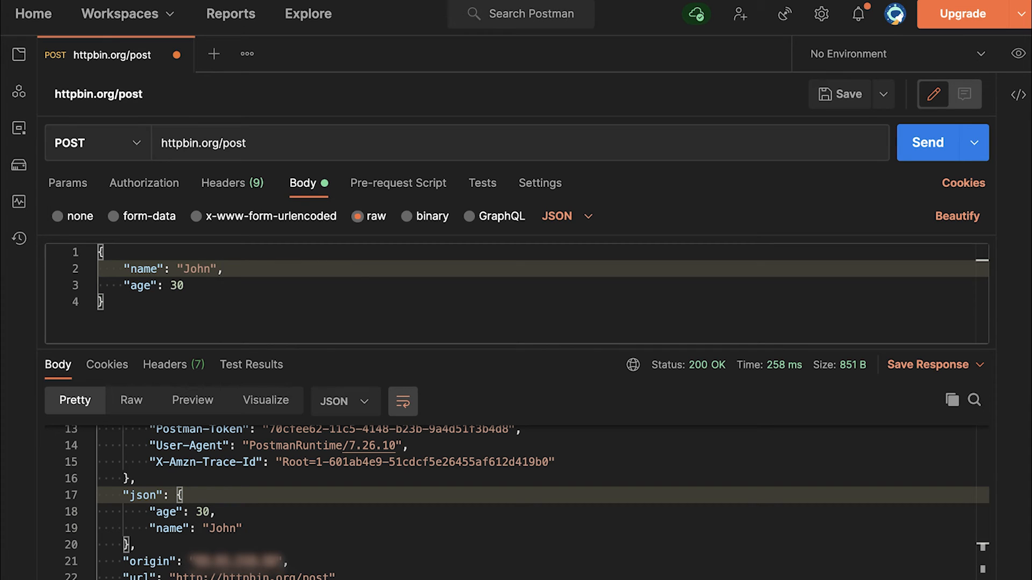
Step: Delete the comma after "John", resend, and scroll to json: null in the response
{"action": "key", "text": "Backspace"}
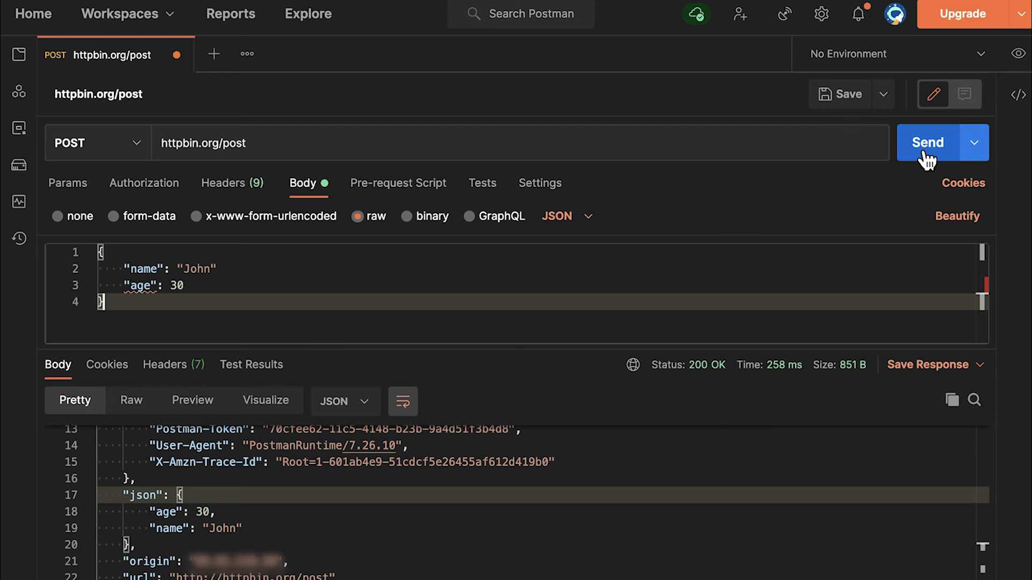
{"action": "left_click", "coordinate": [928, 142]}
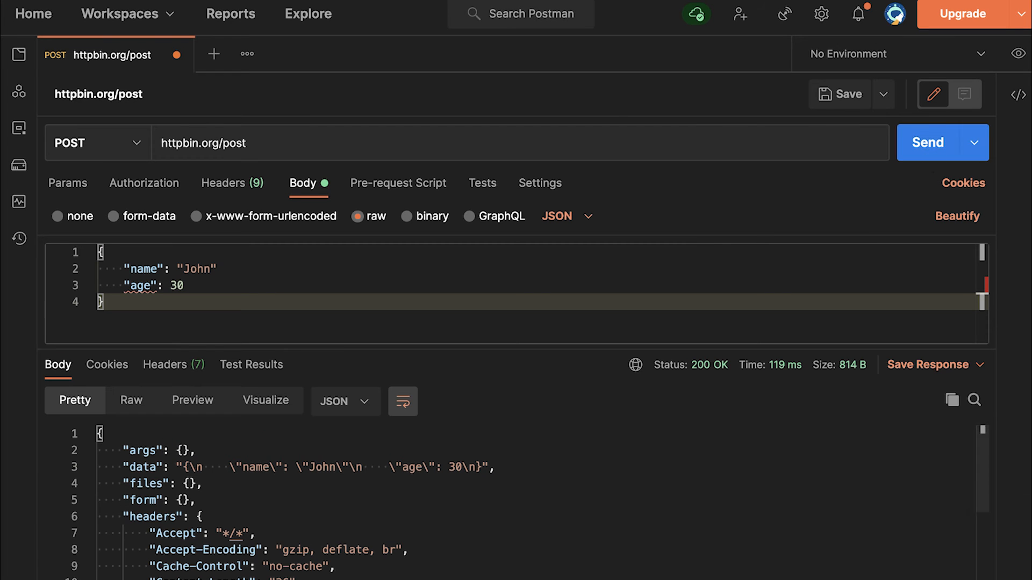
{"action": "scroll", "scroll_direction": "down", "scroll_amount": 3}
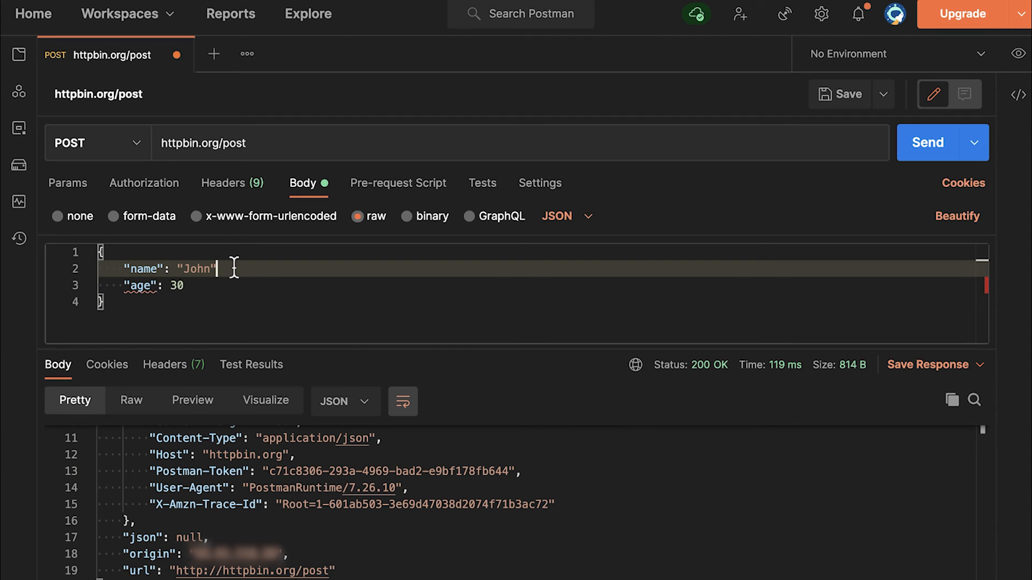
Step: Restore the comma, resend with John unquoted, and scroll to json: null
{"action": "type", "text": ","}
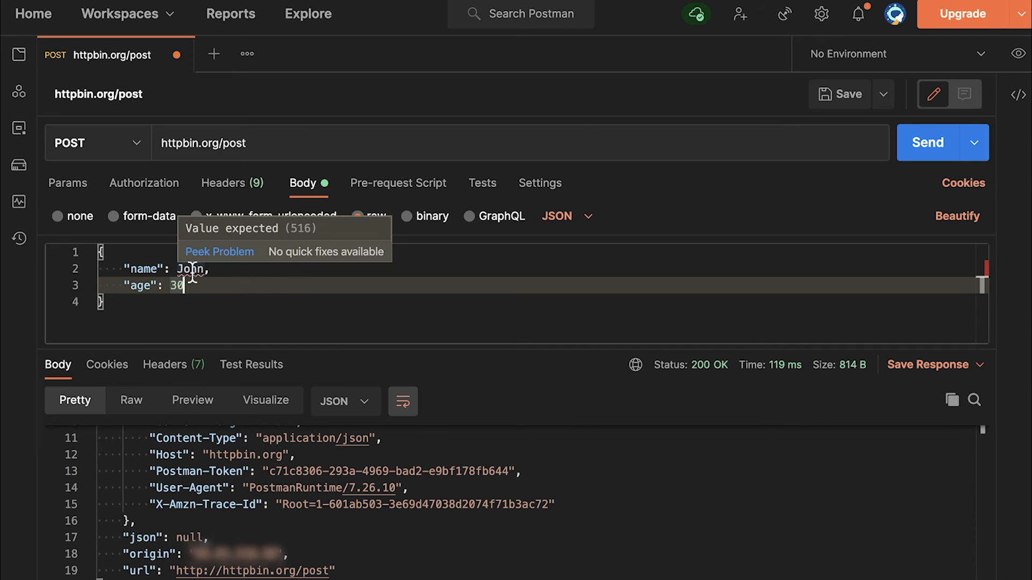
{"action": "mouse_move", "coordinate": [917, 222]}
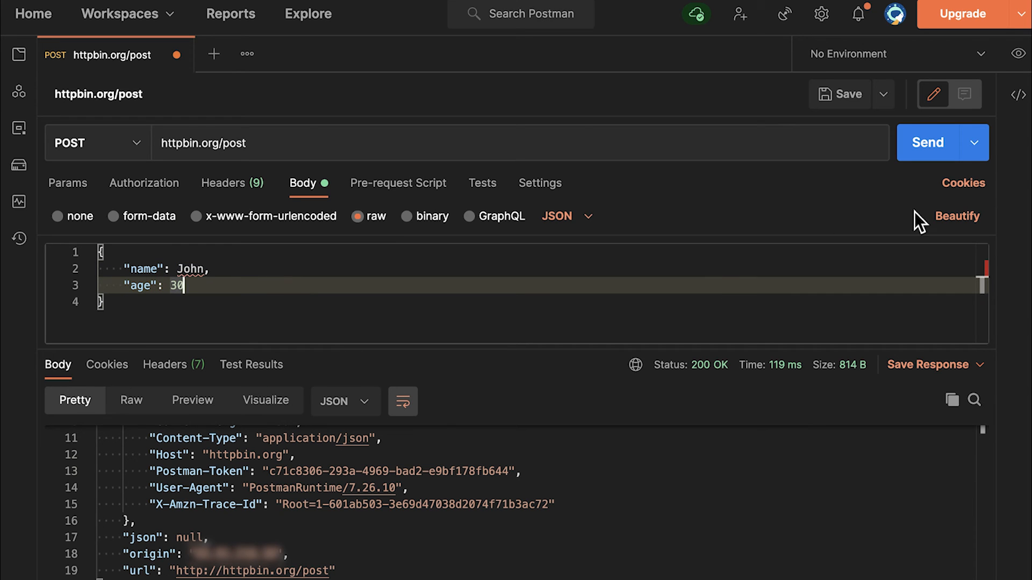
{"action": "left_click", "coordinate": [928, 143]}
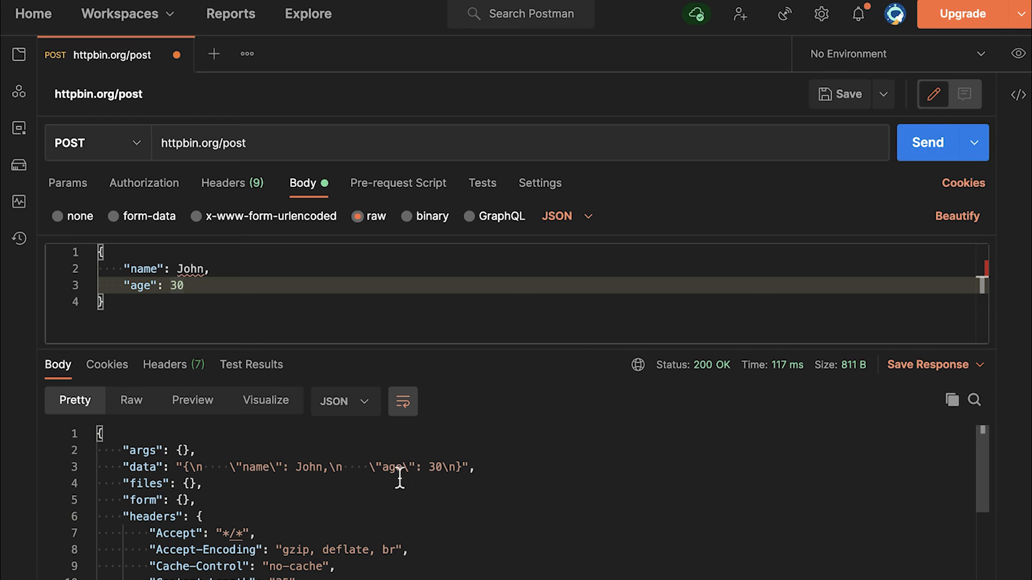
{"action": "scroll", "scroll_direction": "down", "scroll_amount": 3}
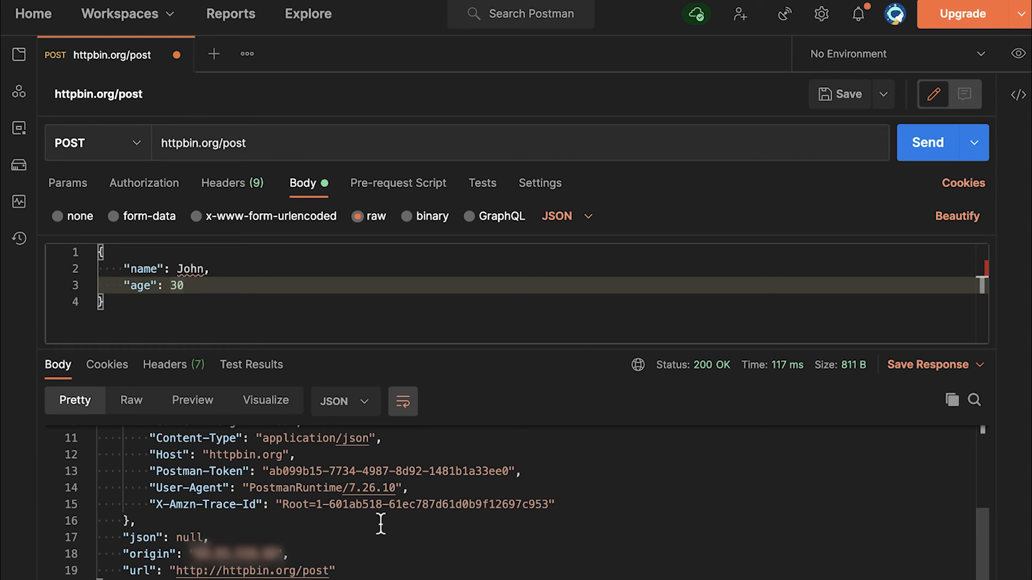